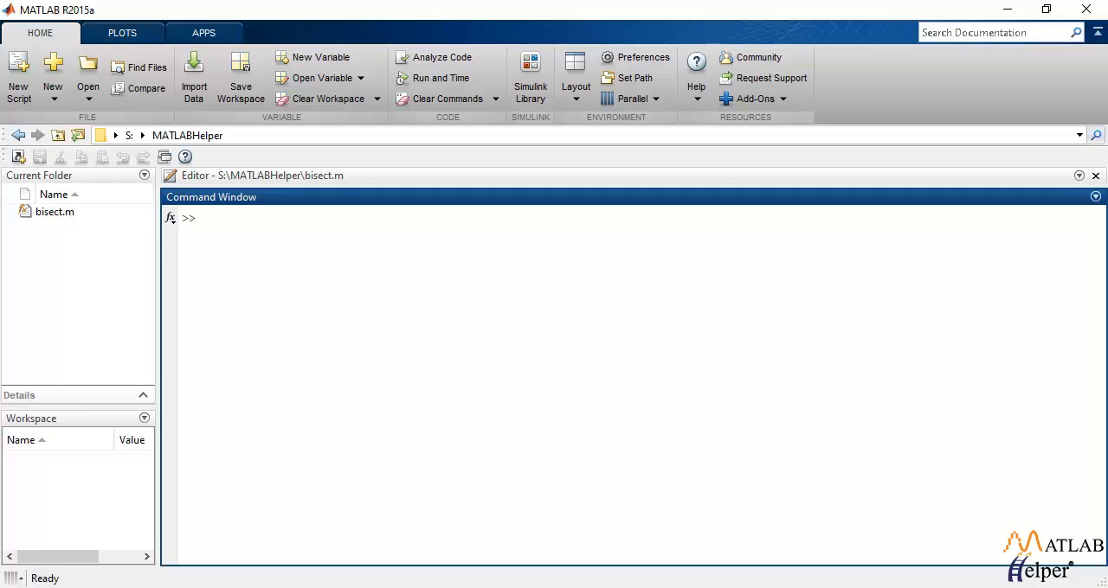
Handwrite the equation f(m)=√(gm/c)·tan(√(gc/m)·t)−k across the top of the whiteboard
left_click(200, 218)
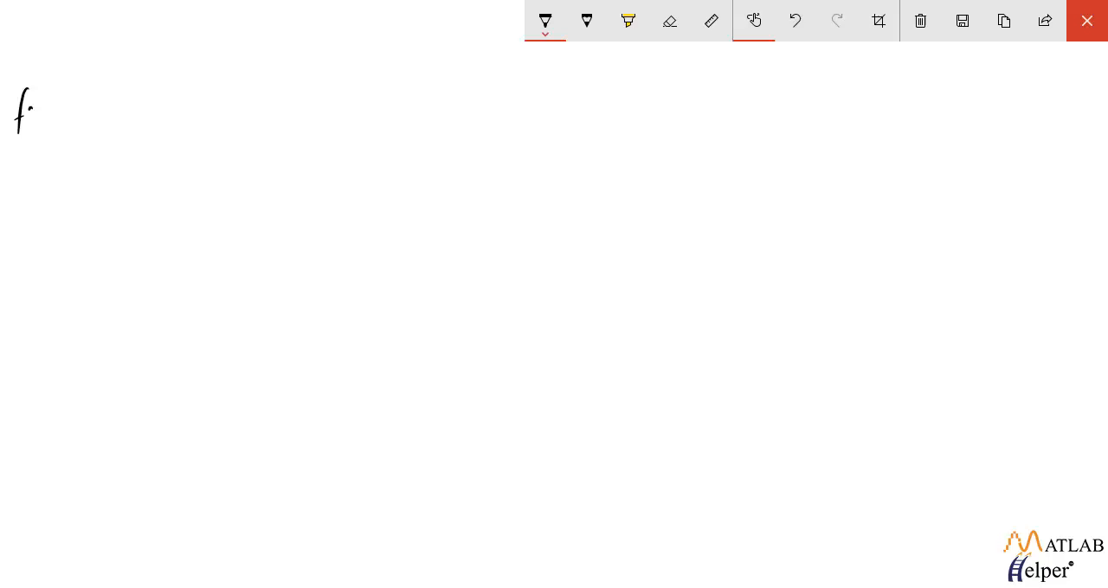
left_click_drag(26, 113, 78, 117)
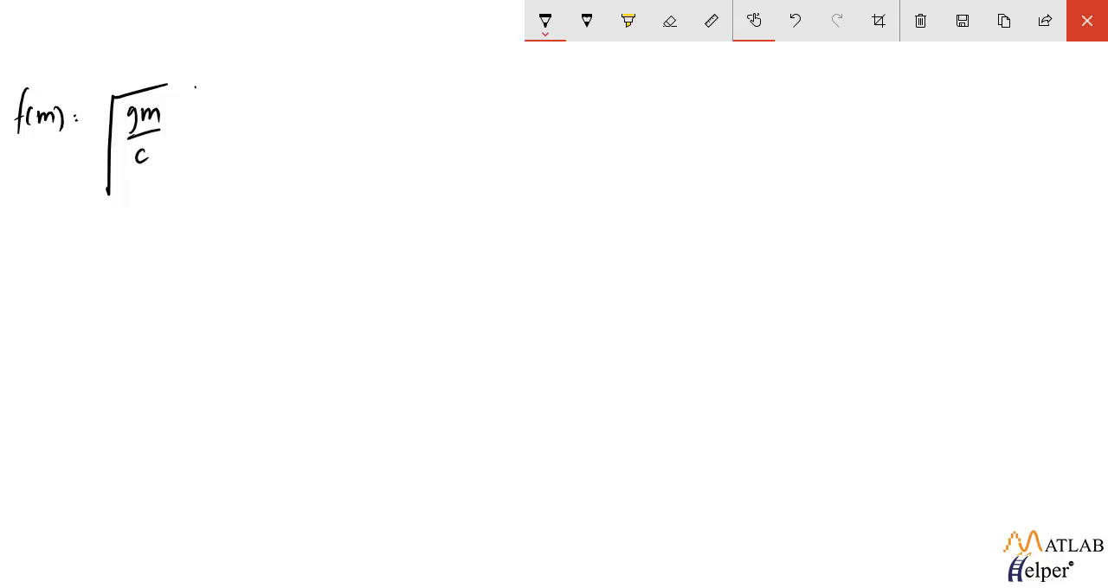
left_click_drag(187, 104, 268, 164)
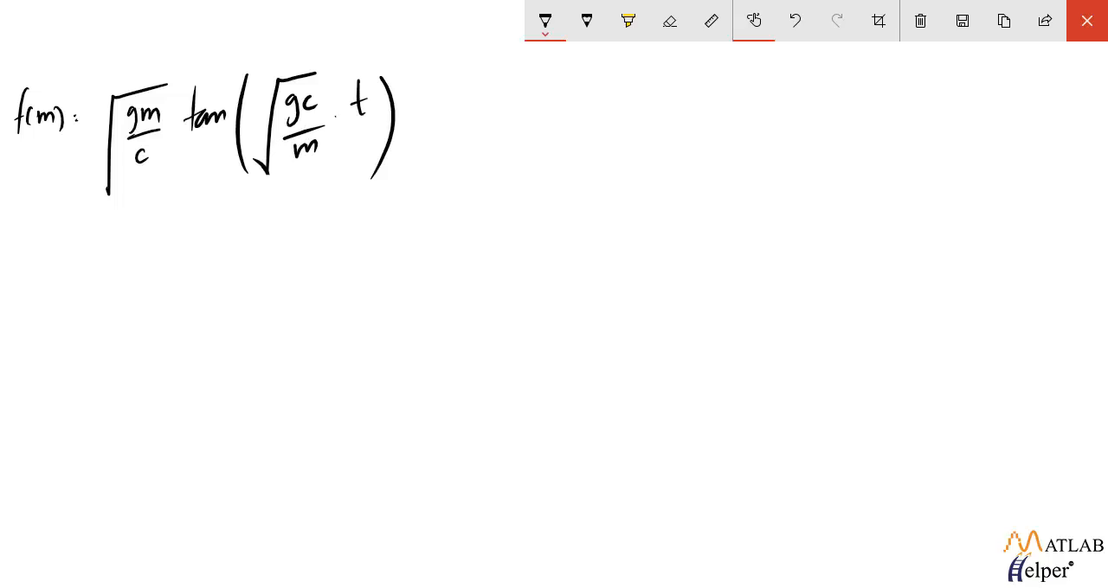
left_click_drag(398, 104, 432, 104)
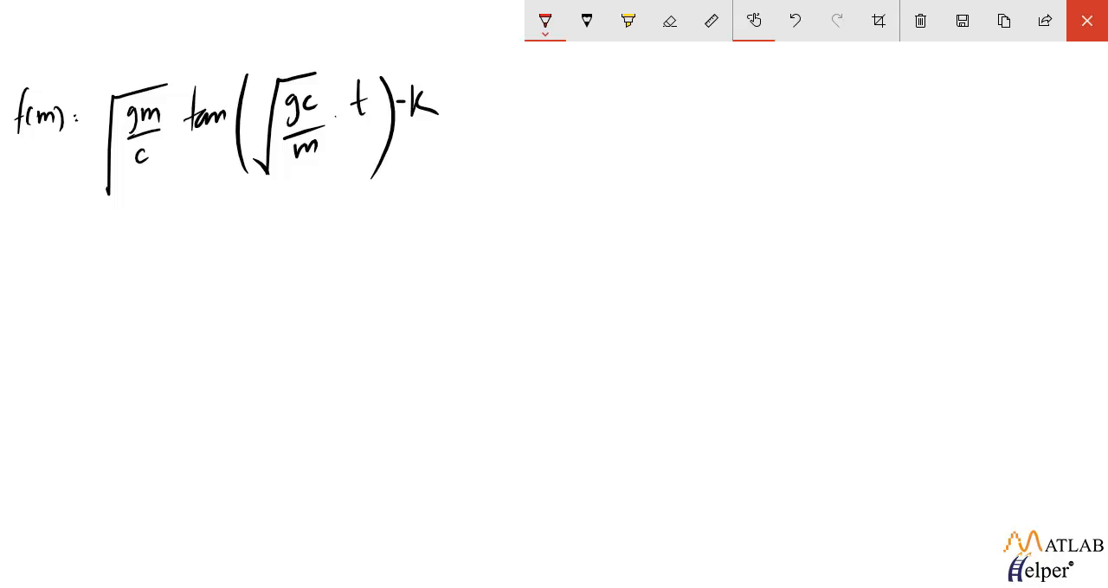
Draw axes with mass ticks 50–200 and a red curve crossing zero near 142, labelled −ve/+ve
left_click_drag(115, 446, 147, 414)
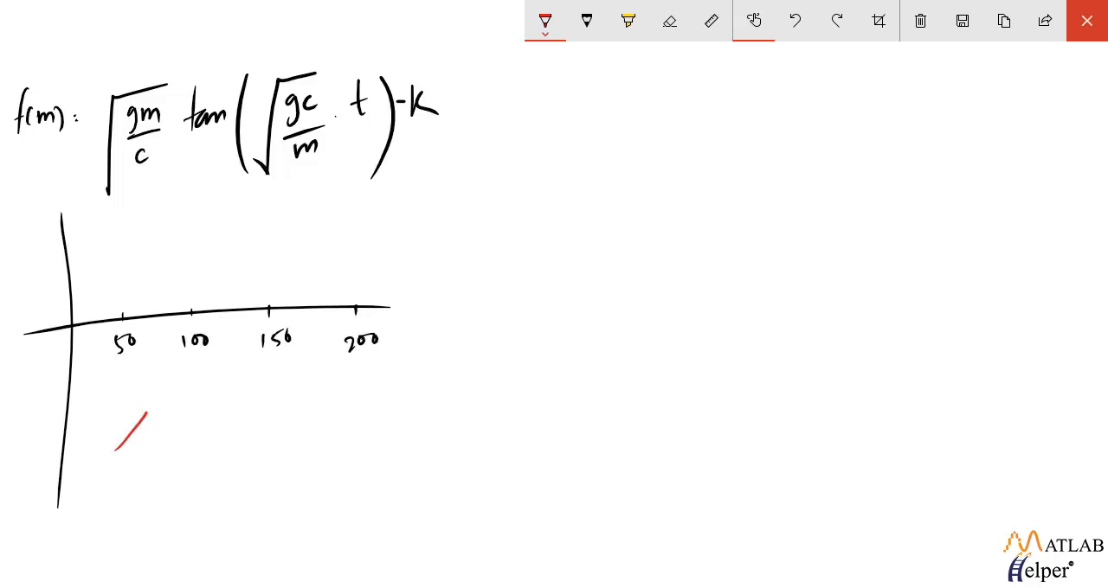
left_click_drag(118, 449, 372, 239)
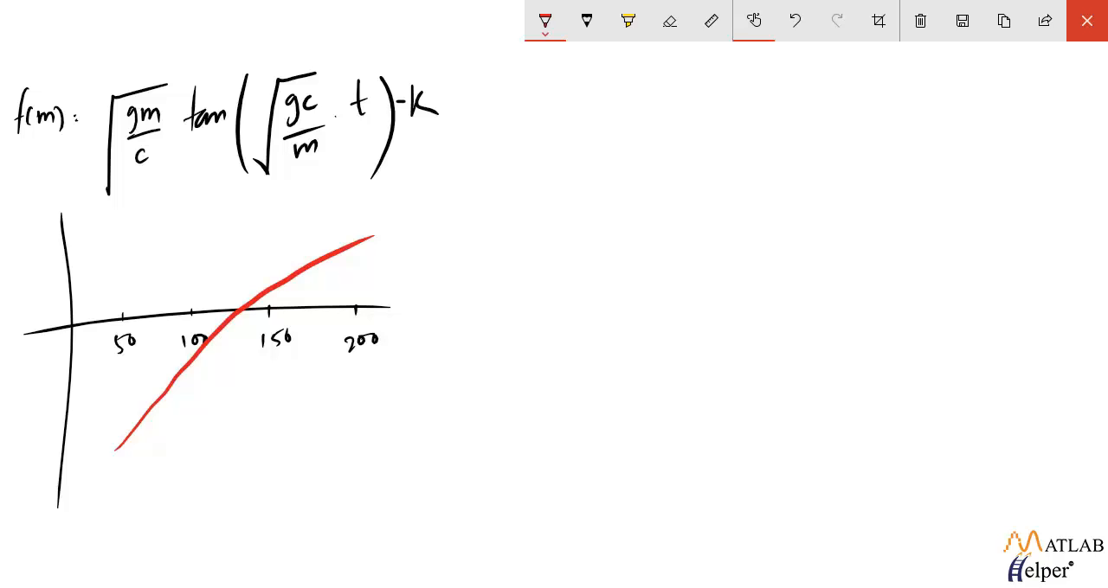
left_click_drag(170, 412, 181, 407)
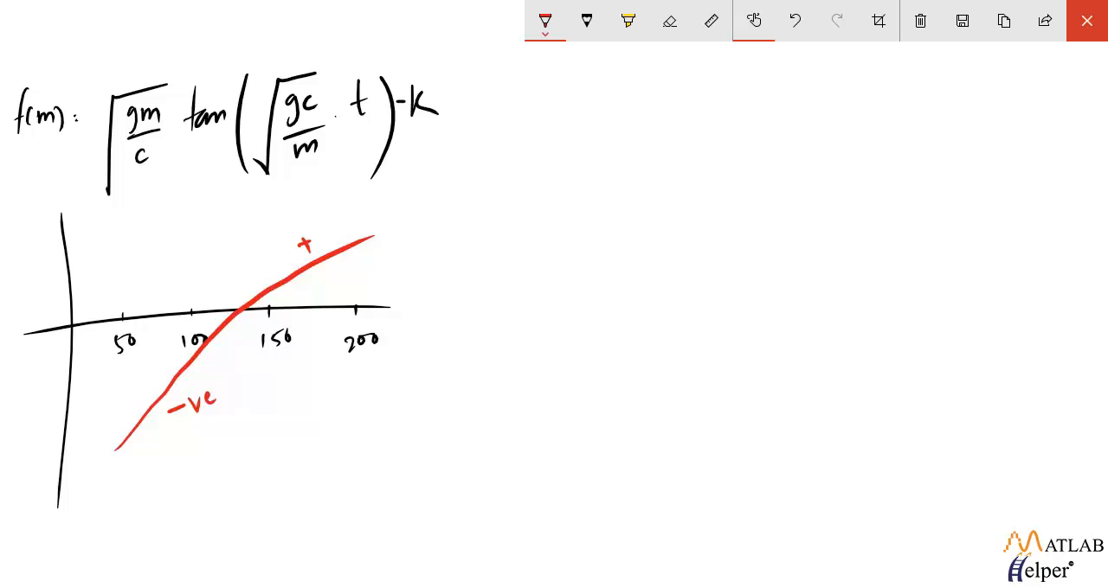
type("ve")
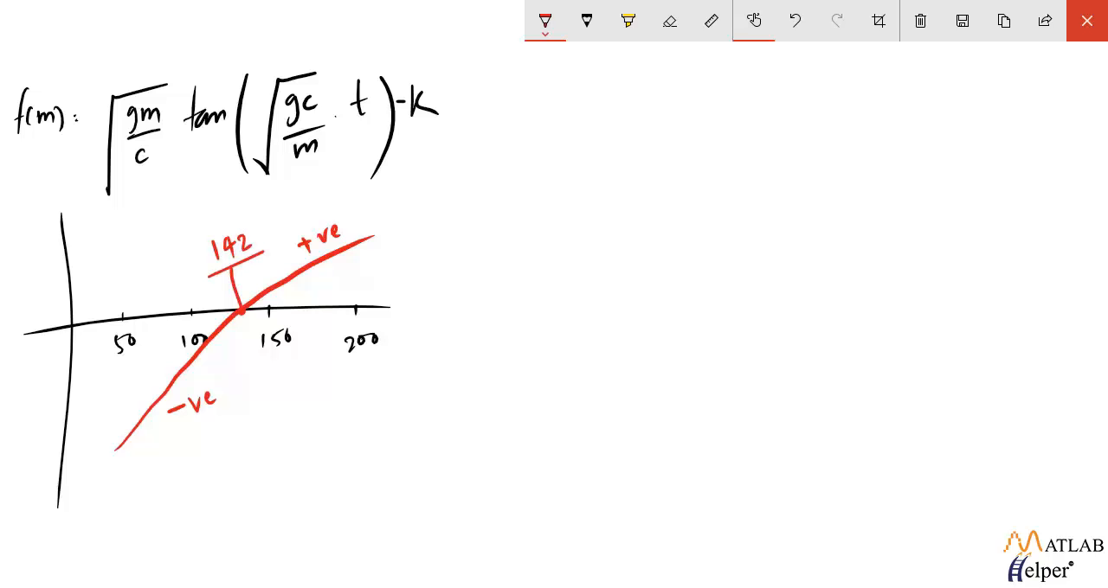
Draw the search interval arrow below the curve from 50 and mark its midpoint
left_click_drag(118, 456, 367, 450)
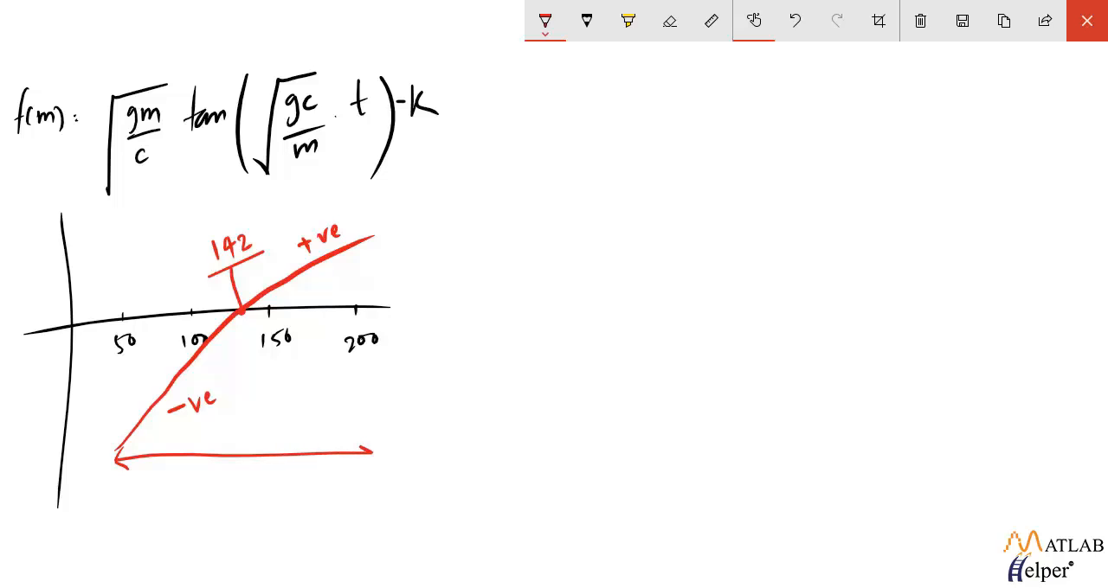
left_click(246, 457)
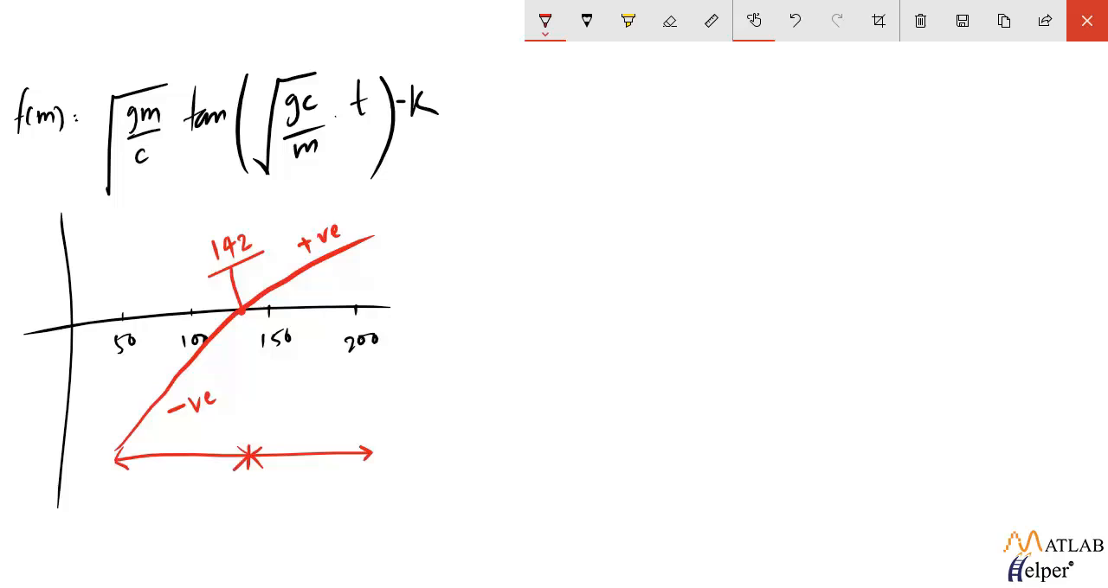
type("50")
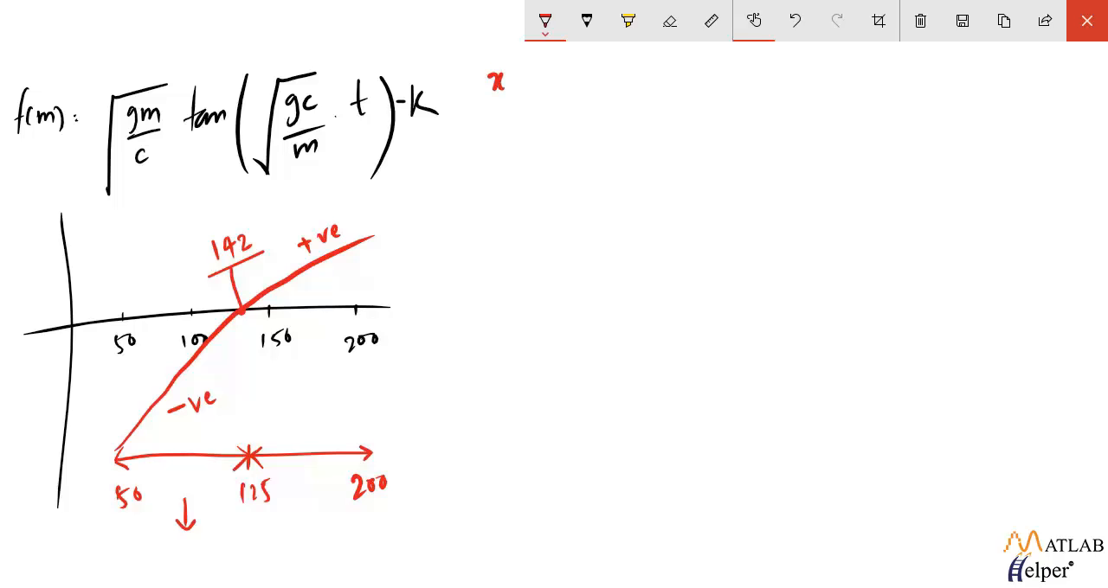
Write xl=50, xu=200 and the midpoint xr=(50+200)/2=125
type("L=")
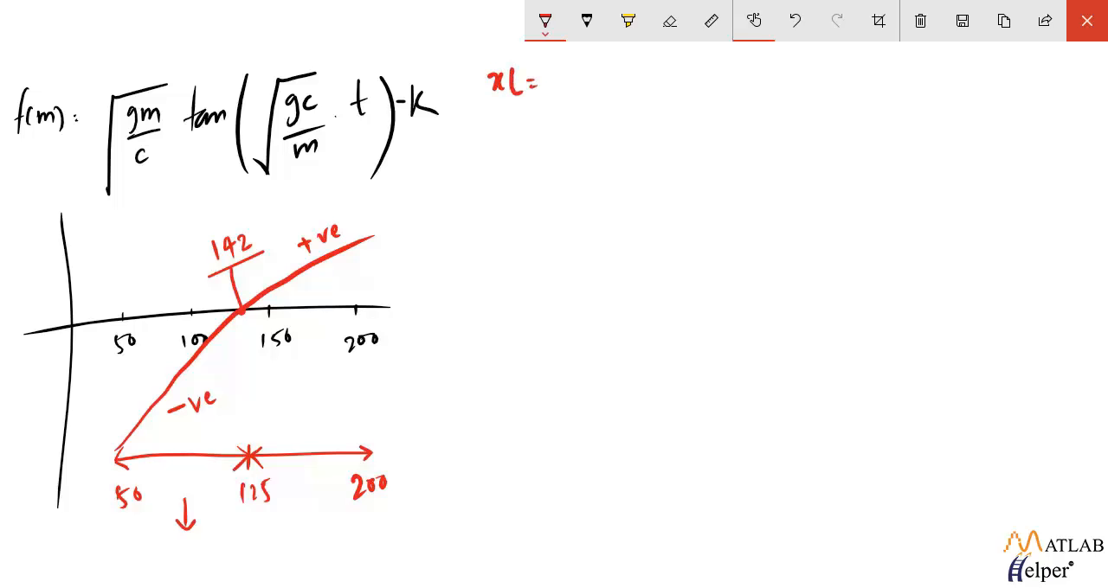
type("5r")
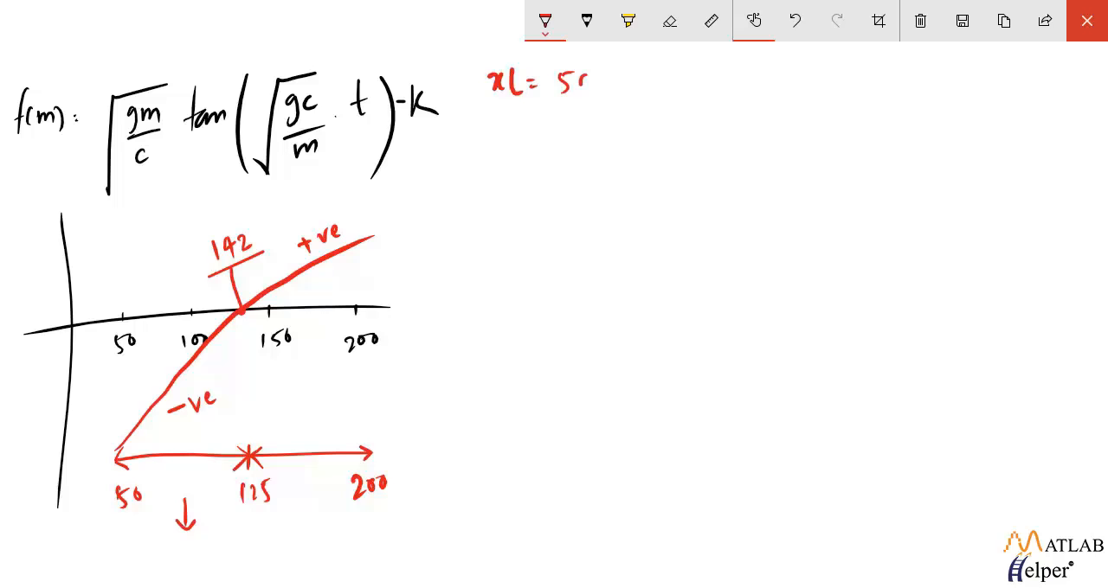
type("xU = 200")
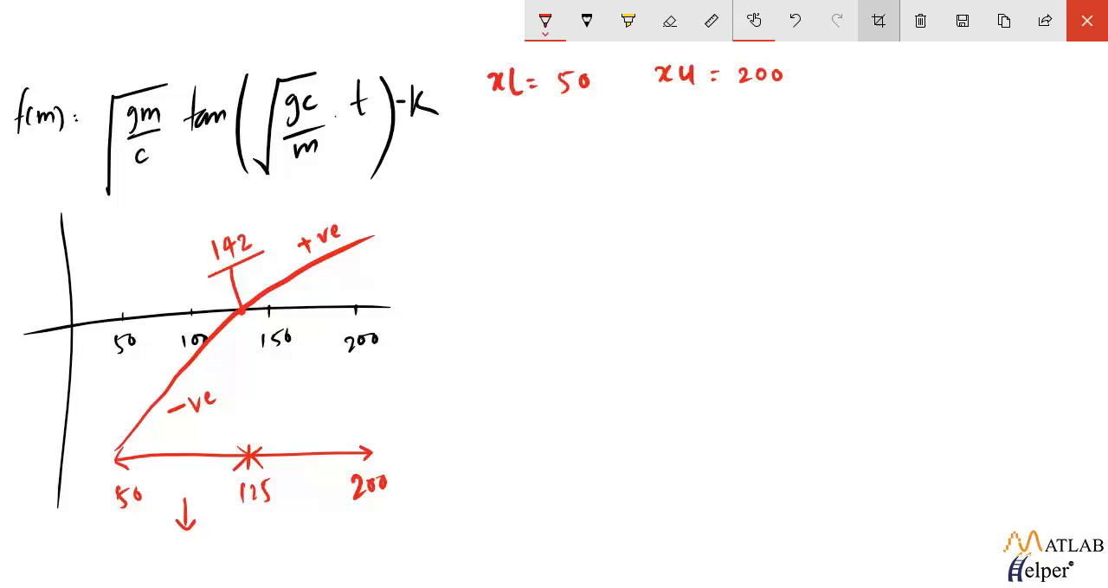
type("xr")
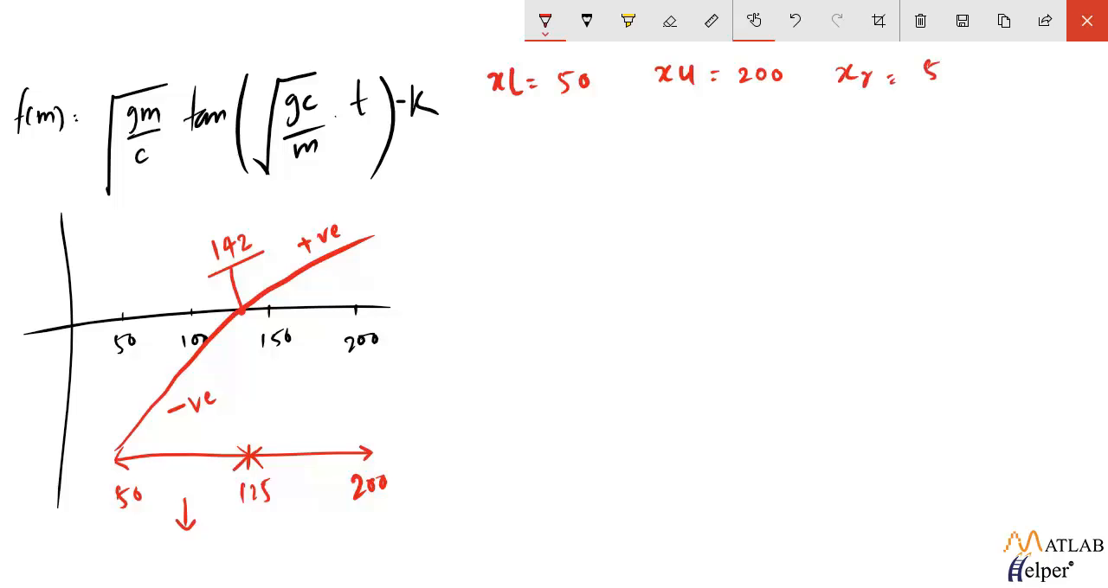
type("50+200 = 12")
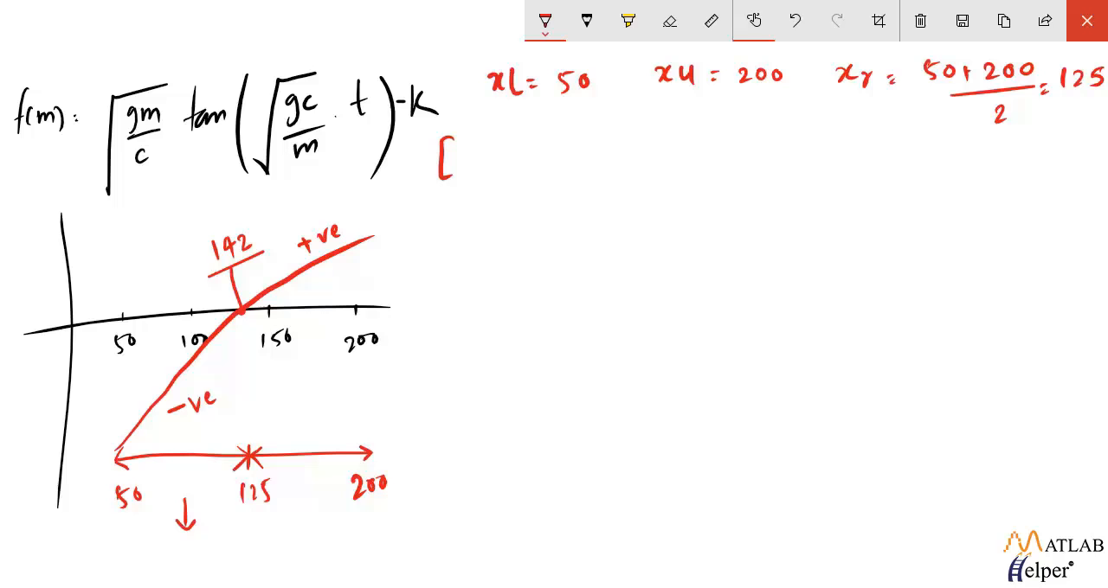
Write subintervals [50–125], [125–200] and the sign test f(50)·f(125) </> with 'no sign change'
type("50-125]")
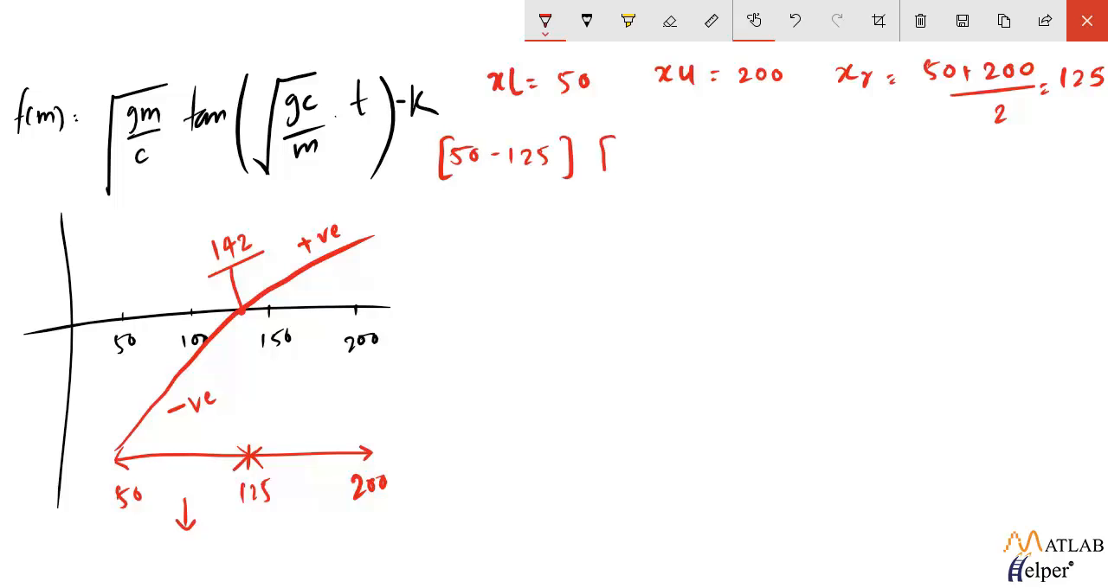
type("[125-200]")
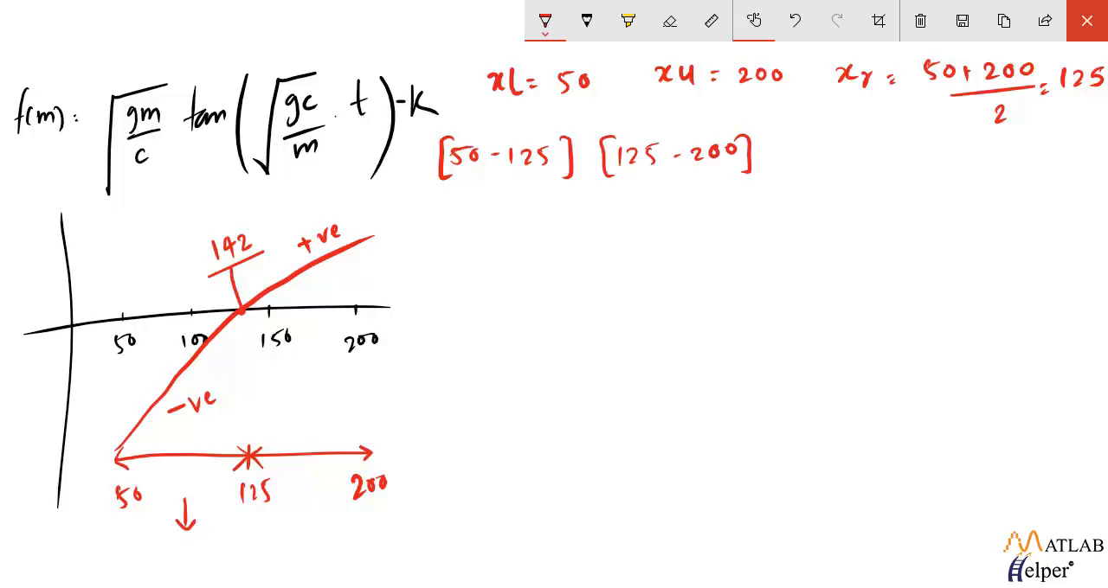
type("f(50)")
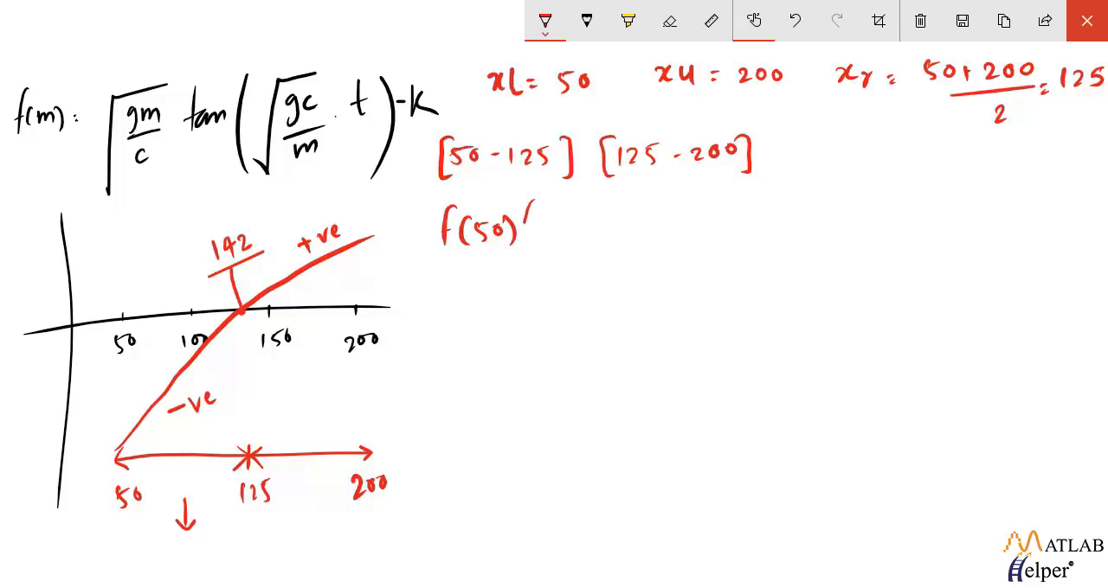
type("f(125)")
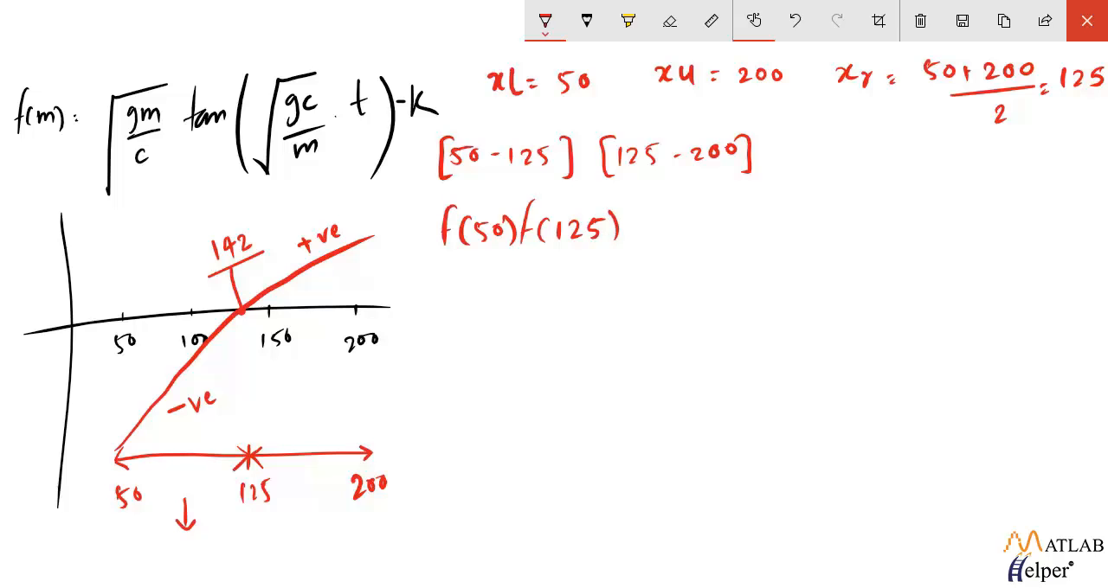
type("= </> → w")
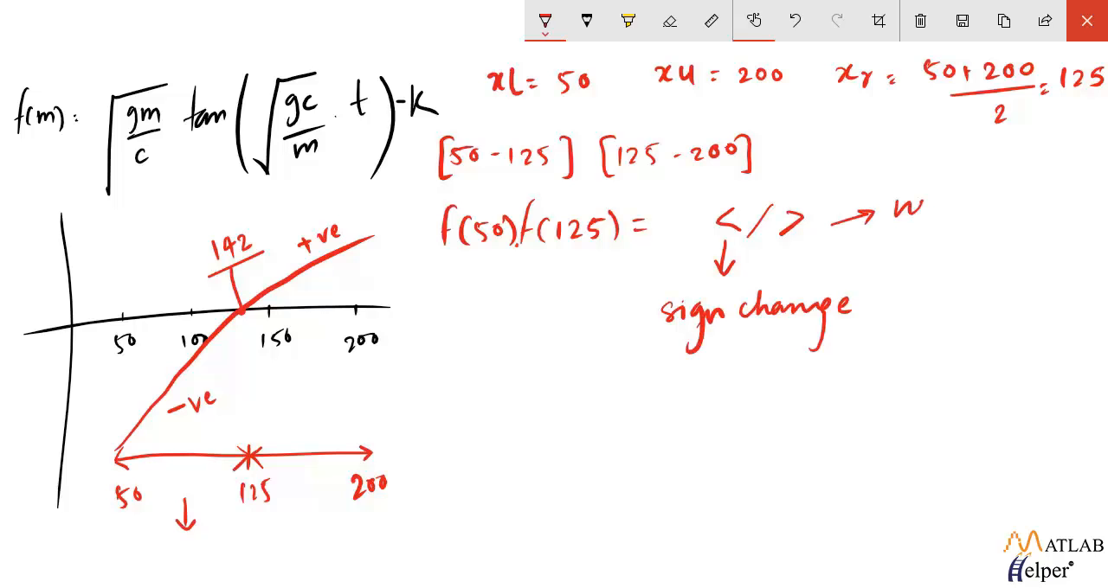
type("no sign change")
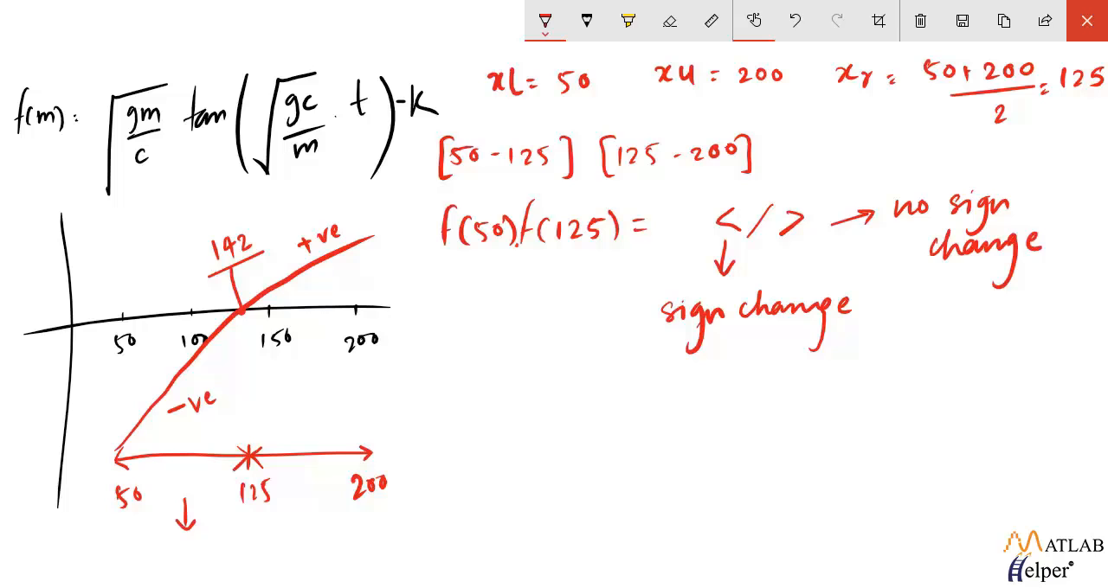
Write xr (old) and xr (new) to begin the approximate-error formula
type("xr (ol")
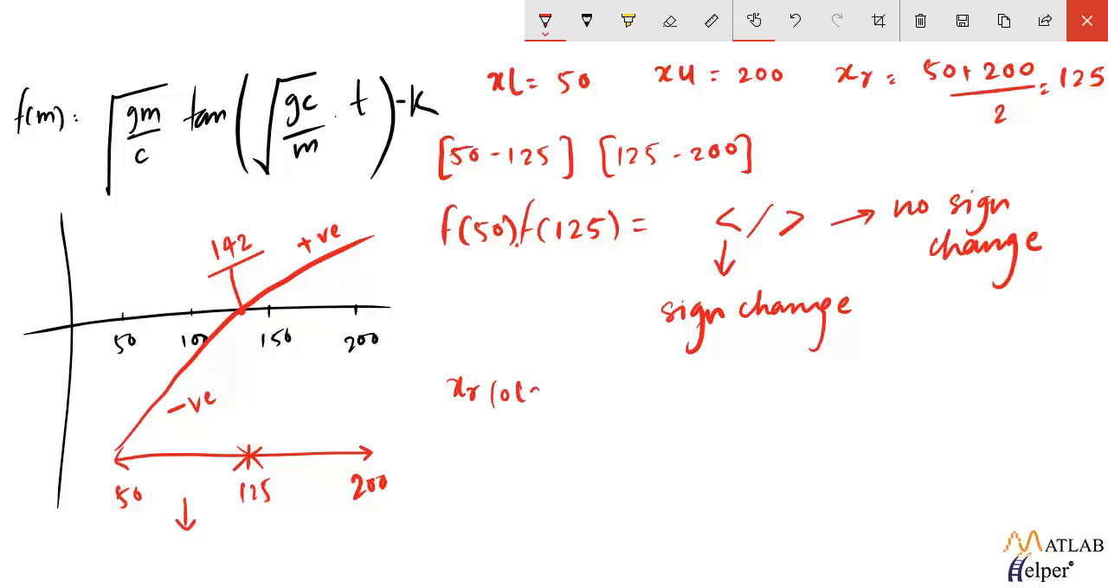
type("xr (new")
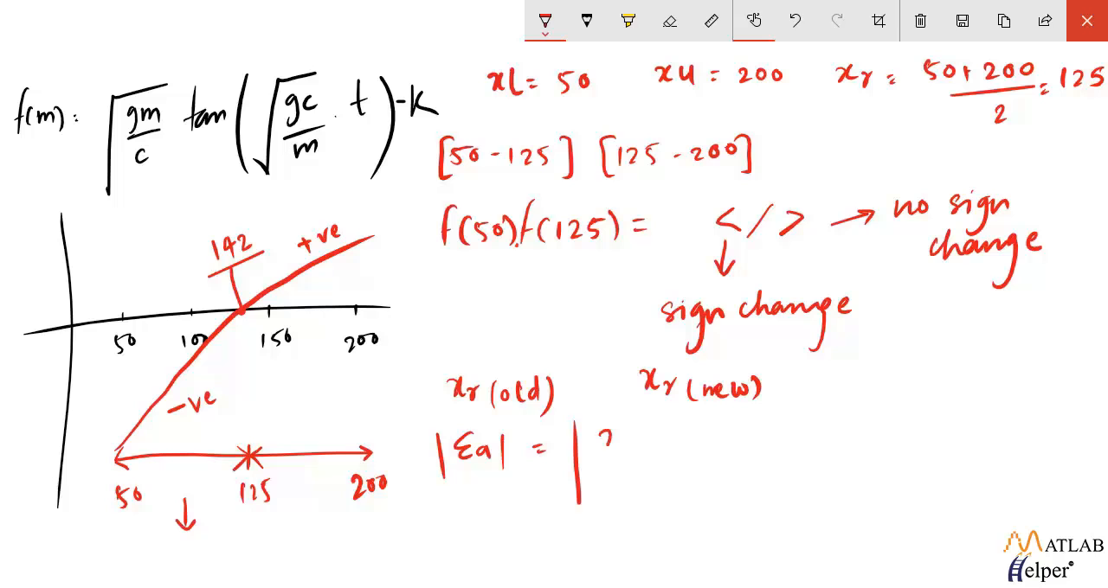
type("xr neu")
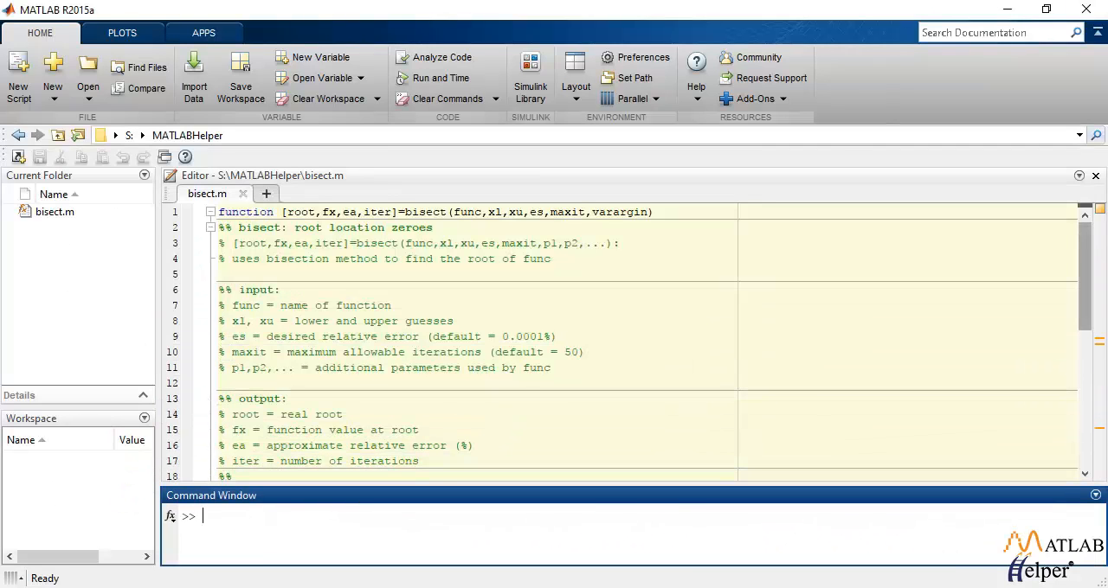
left_click(285, 31)
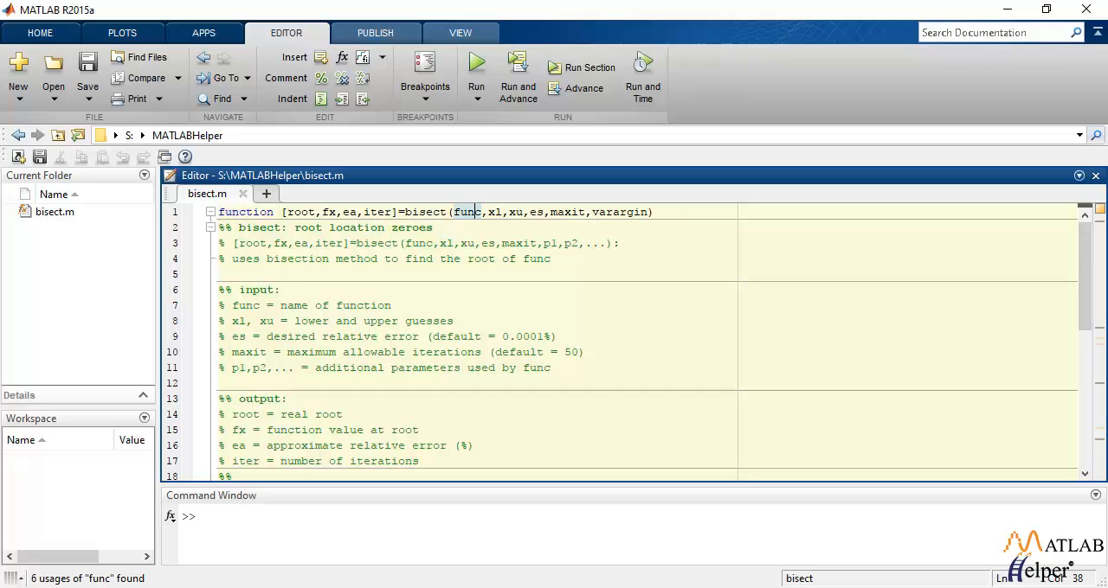
left_click(495, 211)
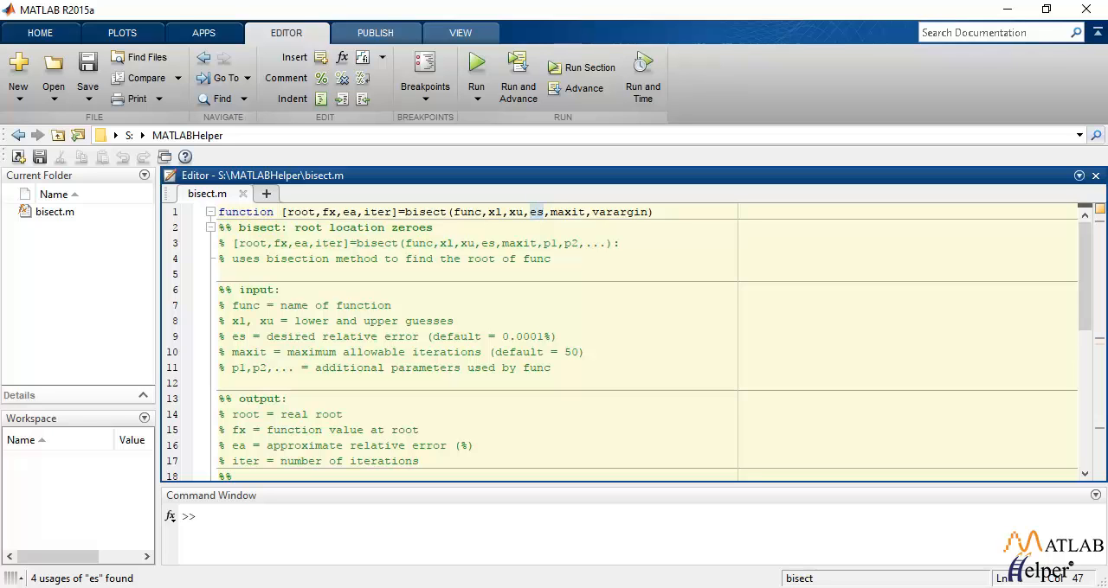
double_click(619, 211)
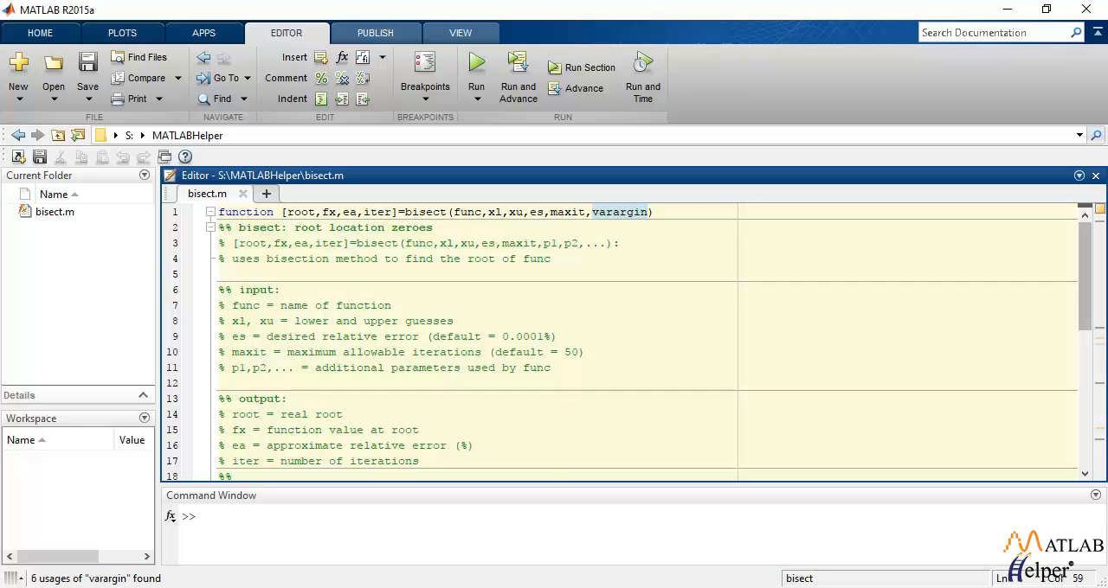
scroll("down", 3)
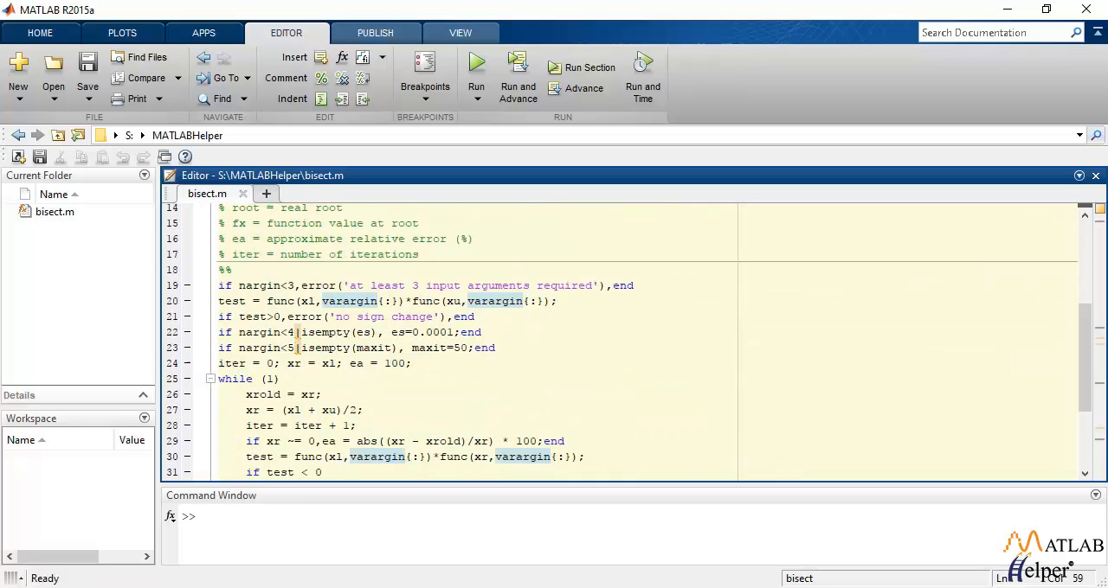
double_click(232, 301)
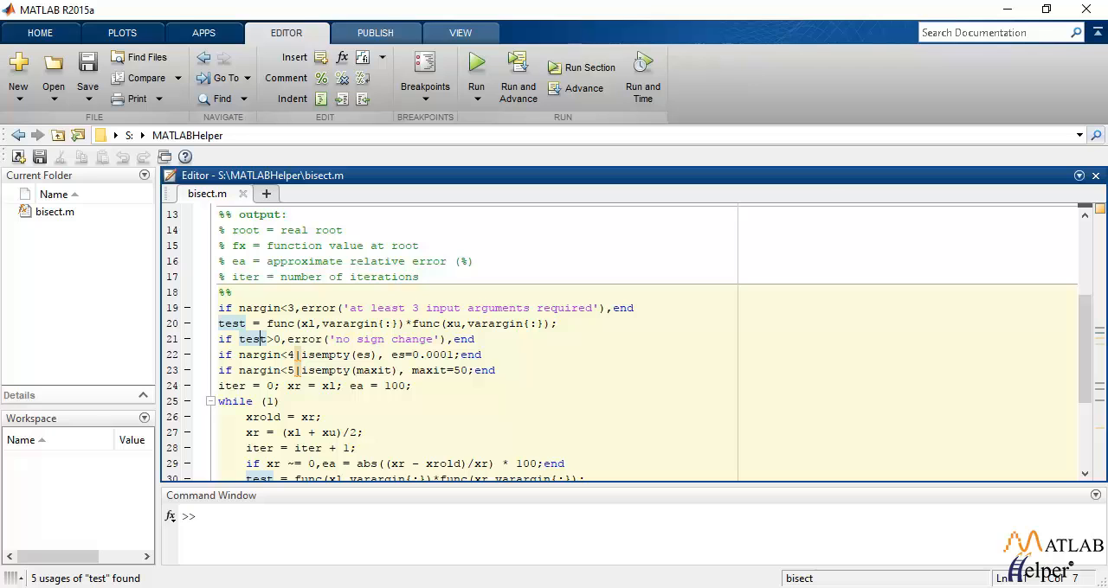
scroll("down", 3)
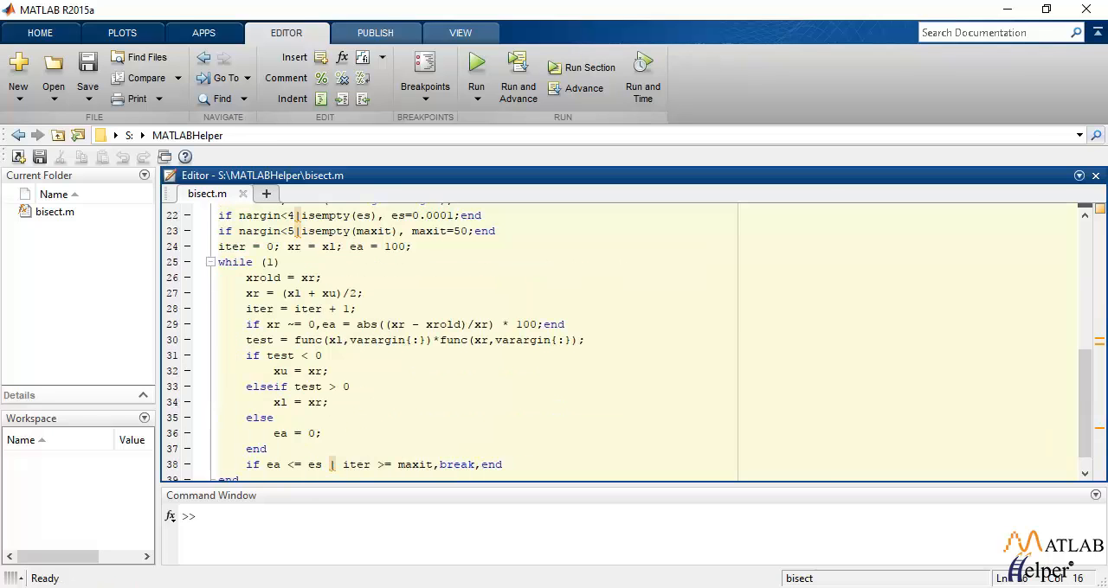
double_click(263, 277)
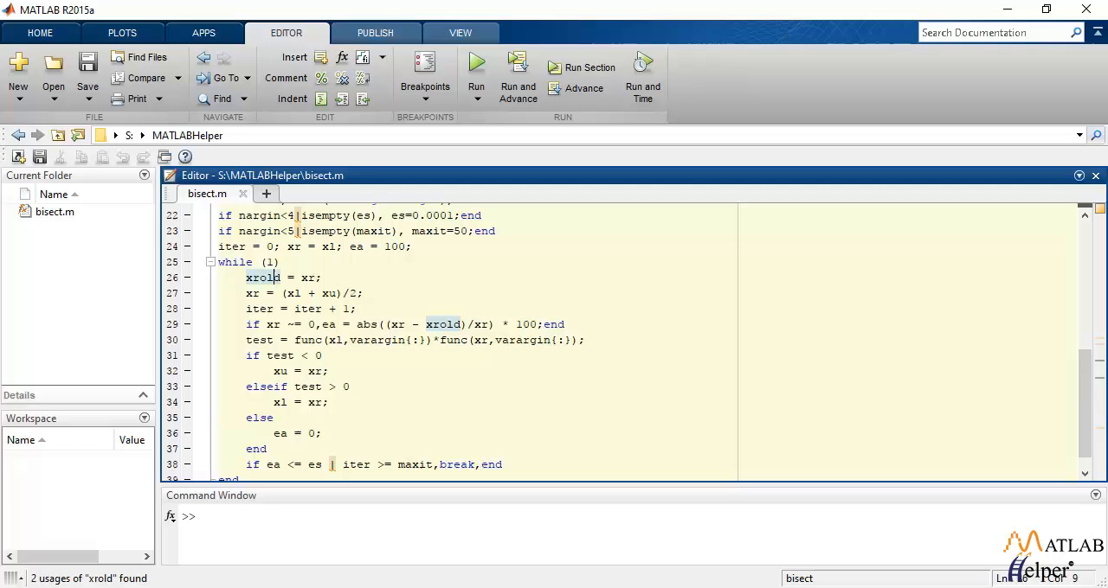
double_click(312, 277)
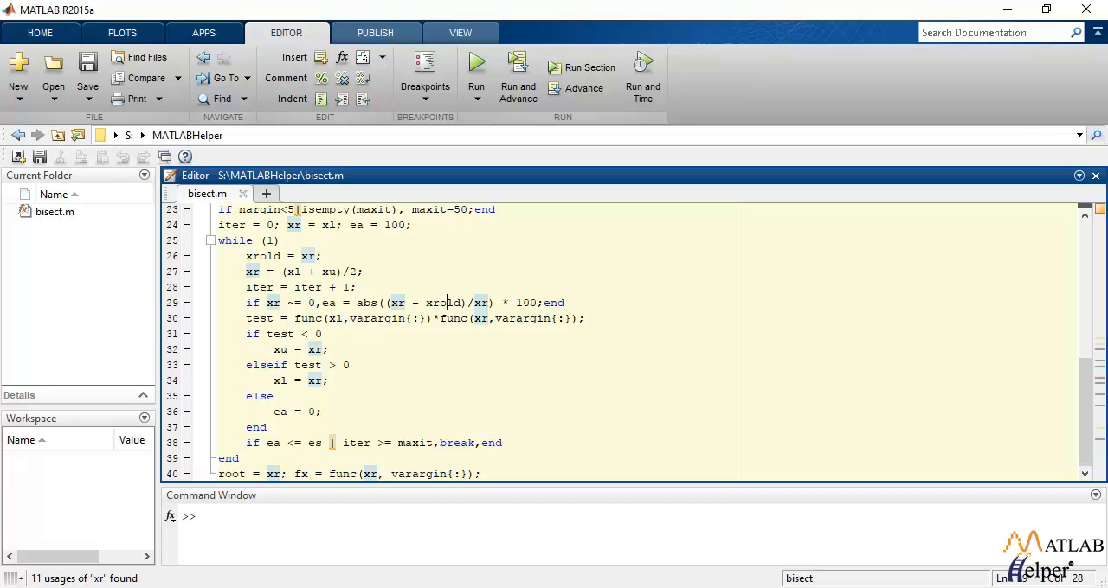
left_click(540, 301)
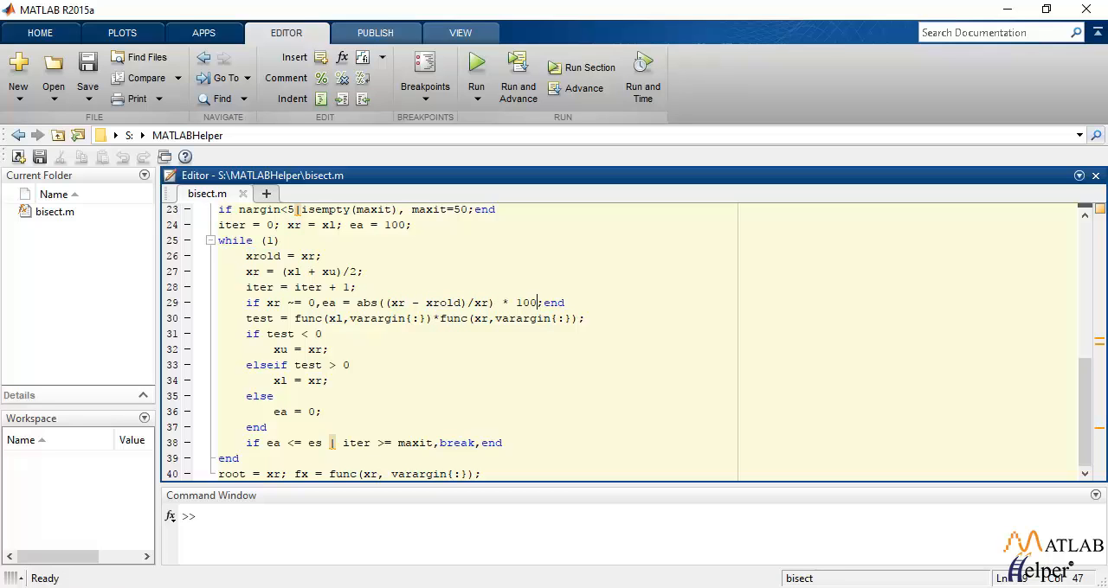
left_click(322, 412)
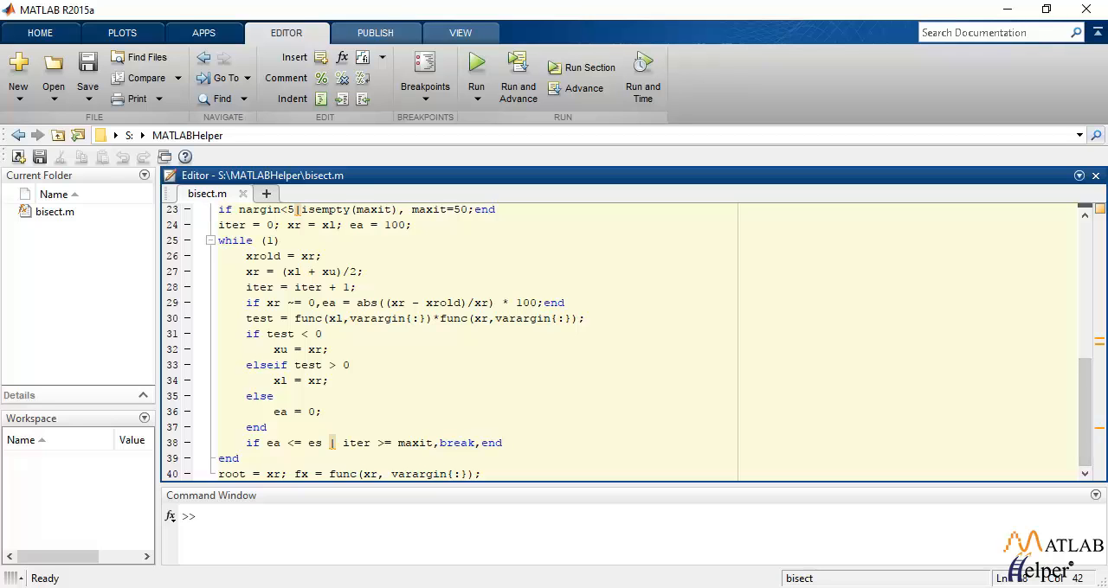
Define fm=@(m) sqrt(9.81*m/0.25)*tanh(sqrt(9.81*0.25/m)*4)-36 in the Command Window
type("f")
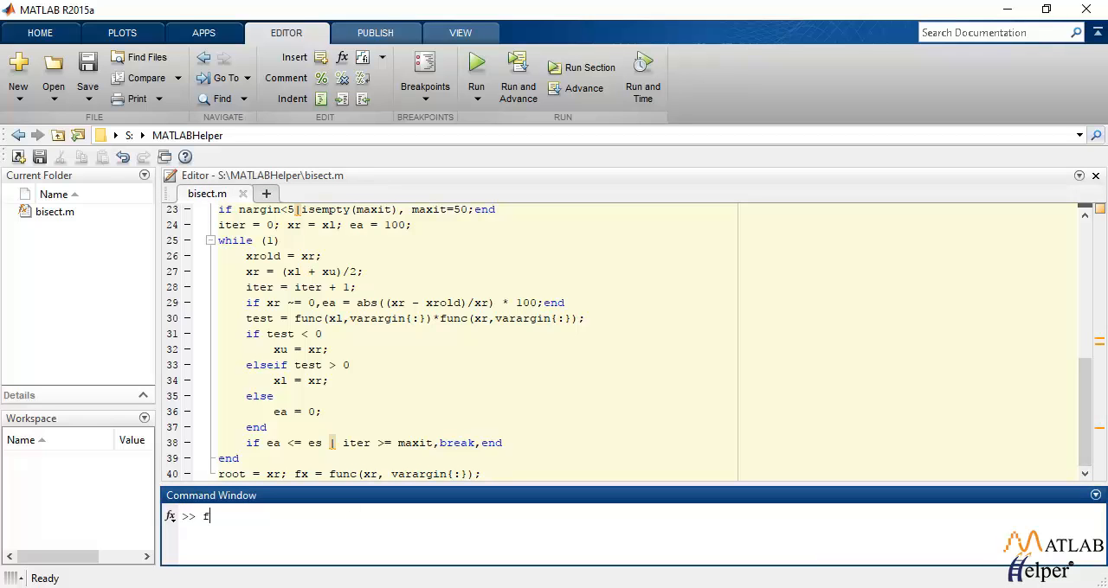
type("m=@(m) sqrt(9.81*m/0.25)*tanh(sqrt(9.81*0.25/m)*4)-36;")
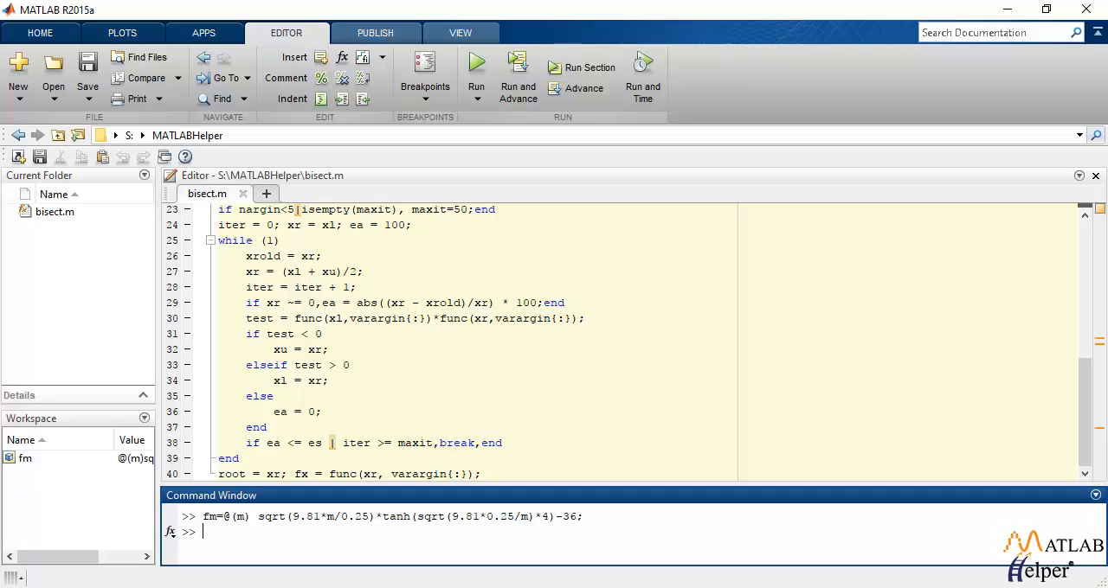
Run [mass fx ea iter]=bisect(fm,40,200), returning mass 142.7377 after 21 iterations
type("[")
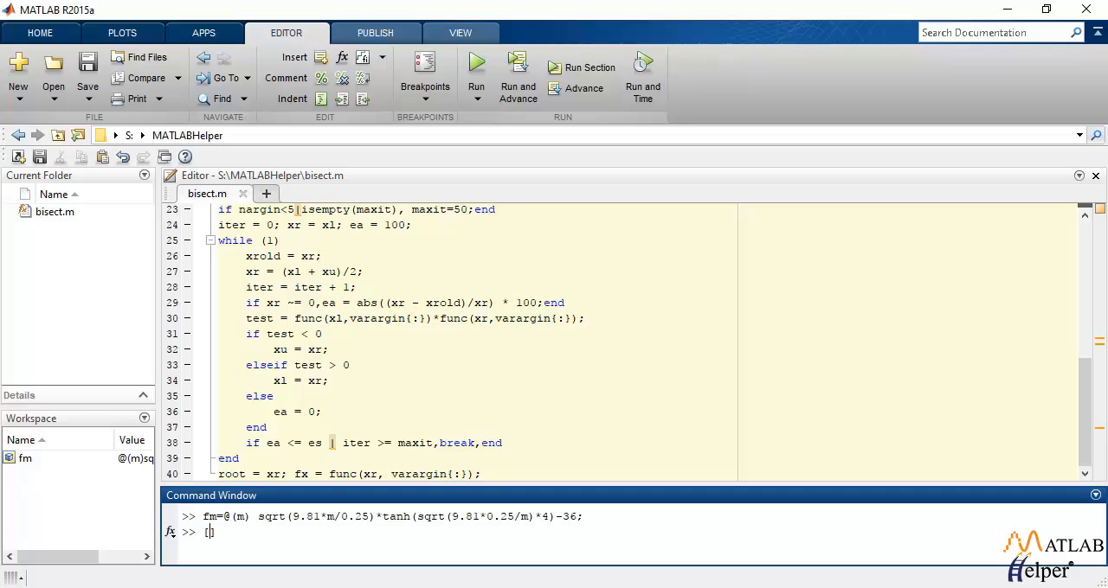
type("mass fx ea iter]=bisect(fm,40,200)")
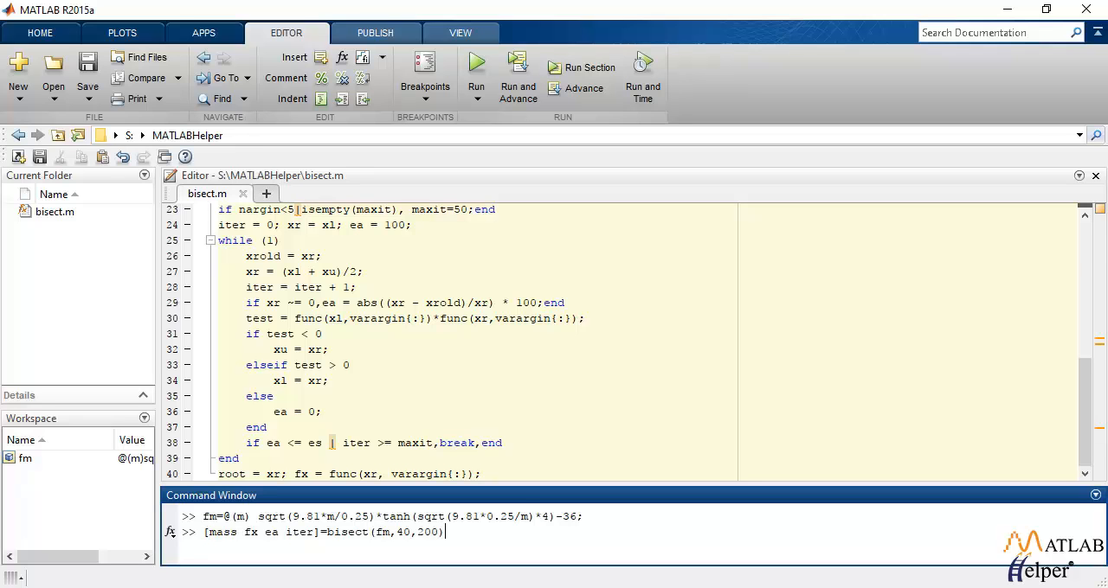
key("enter")
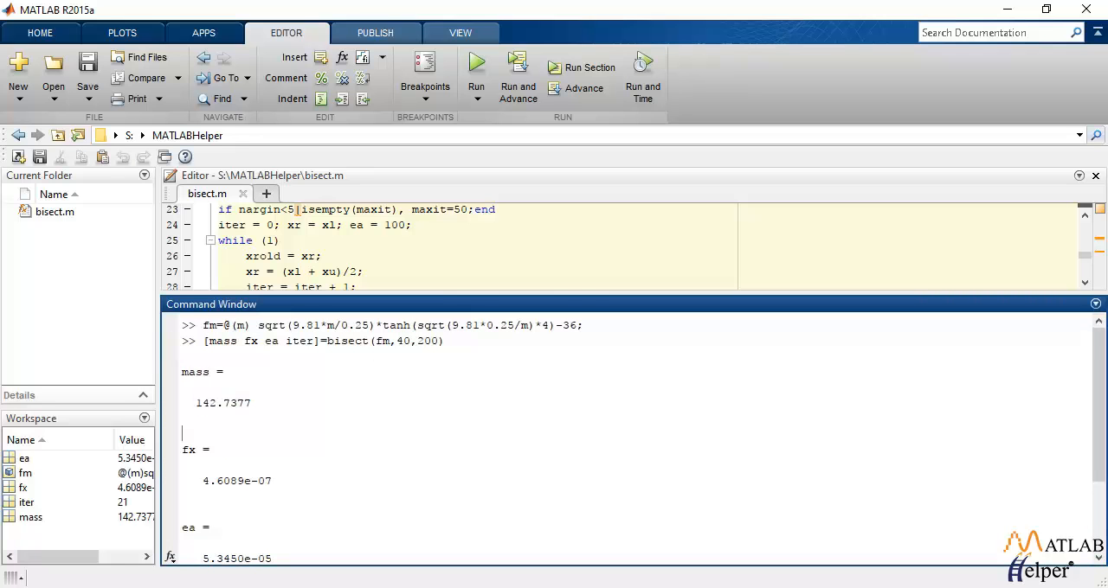
scroll("down", 3)
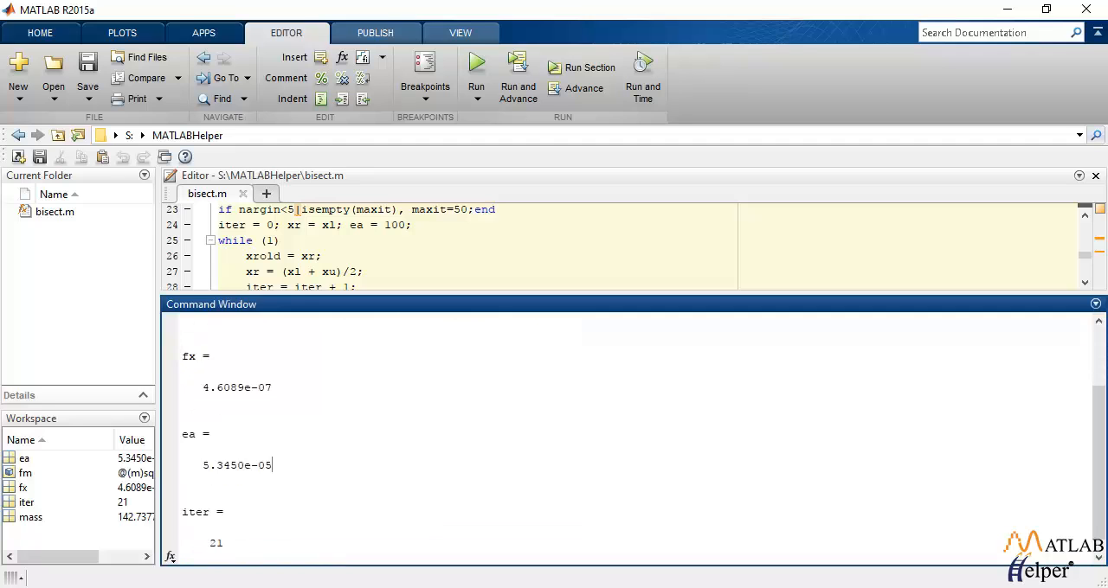